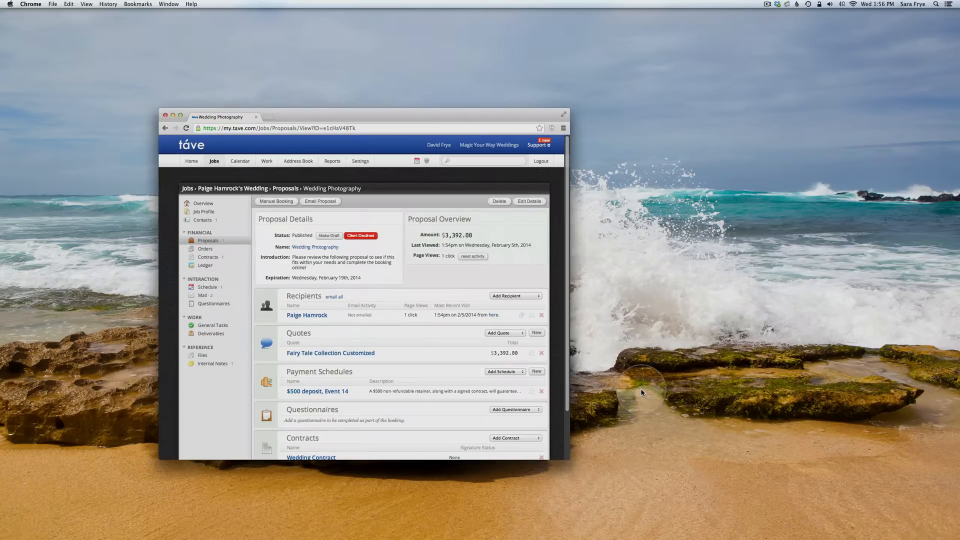
mouse_move(554, 219)
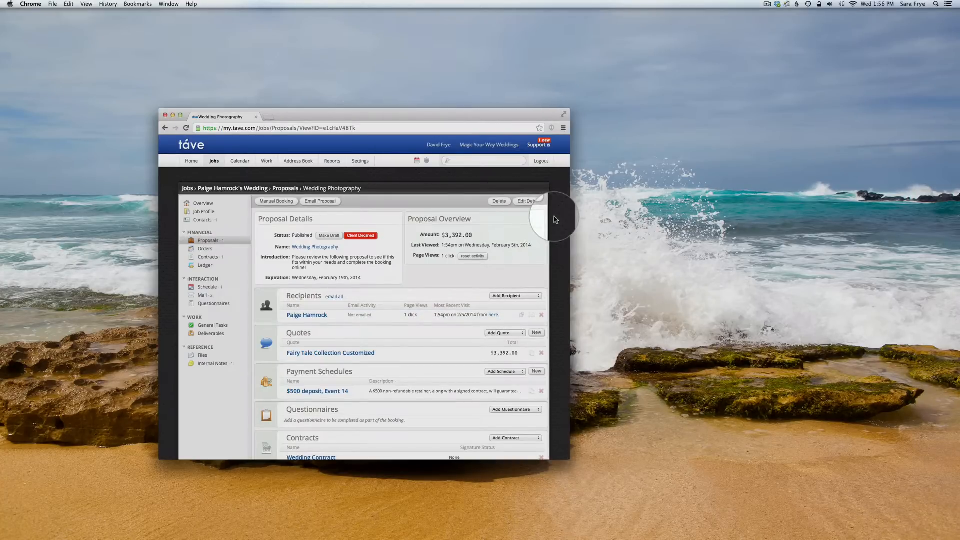
mouse_move(412, 120)
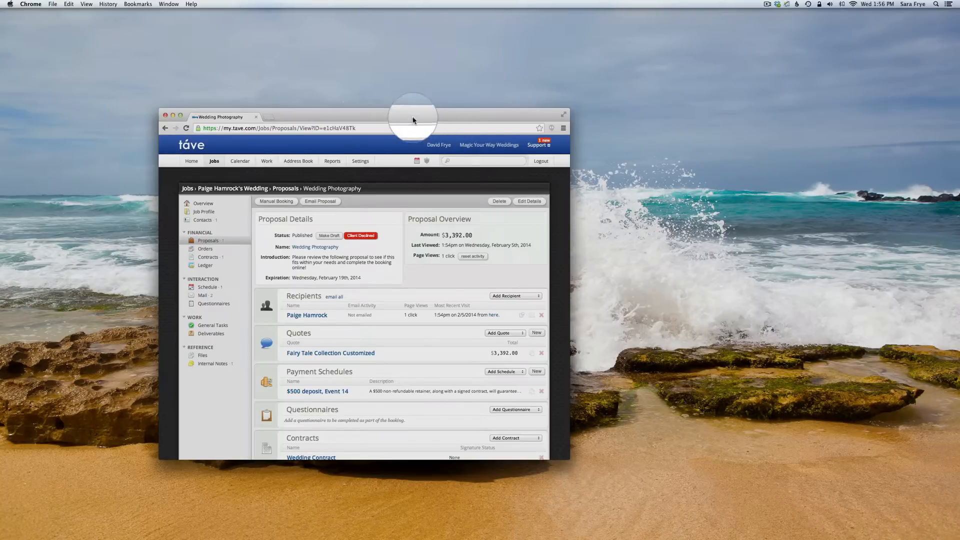
mouse_move(556, 195)
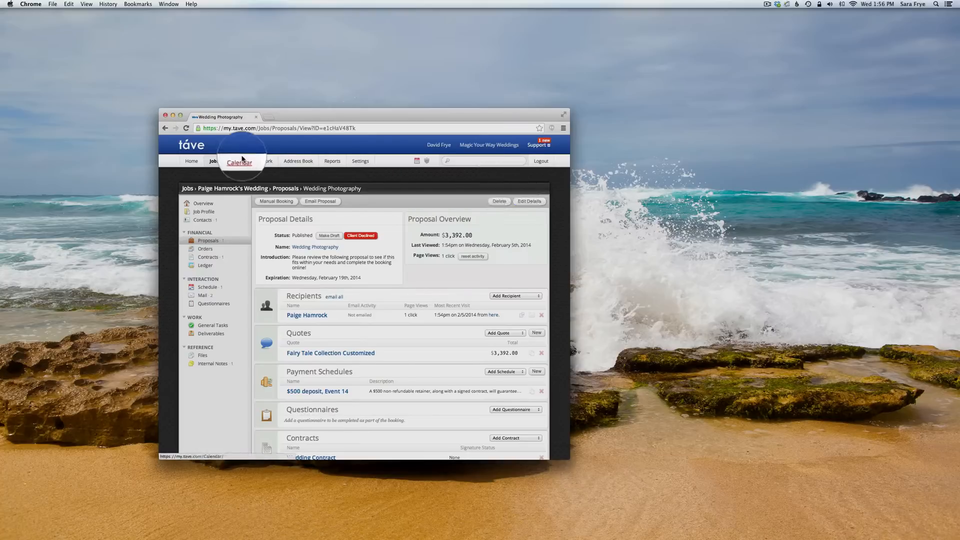
mouse_move(191, 152)
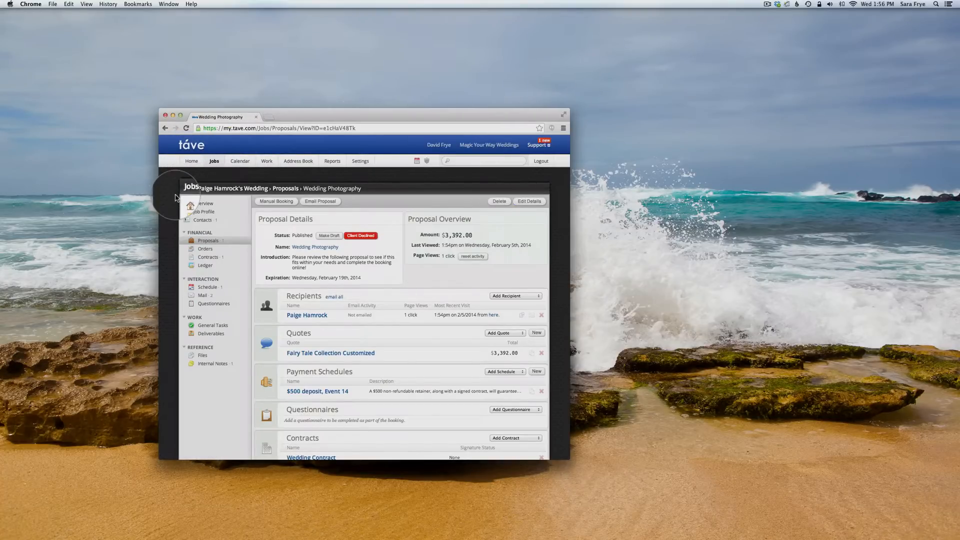
mouse_move(168, 271)
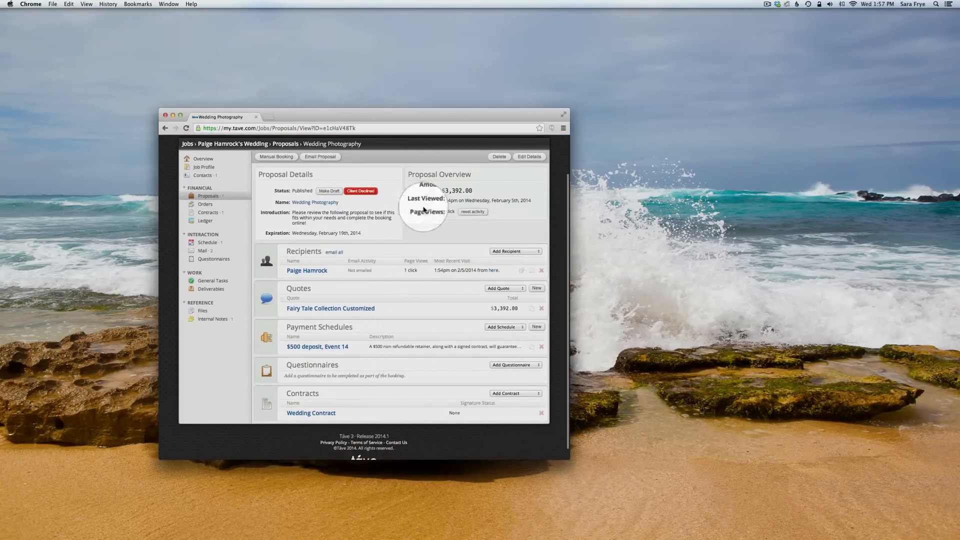
mouse_move(556, 365)
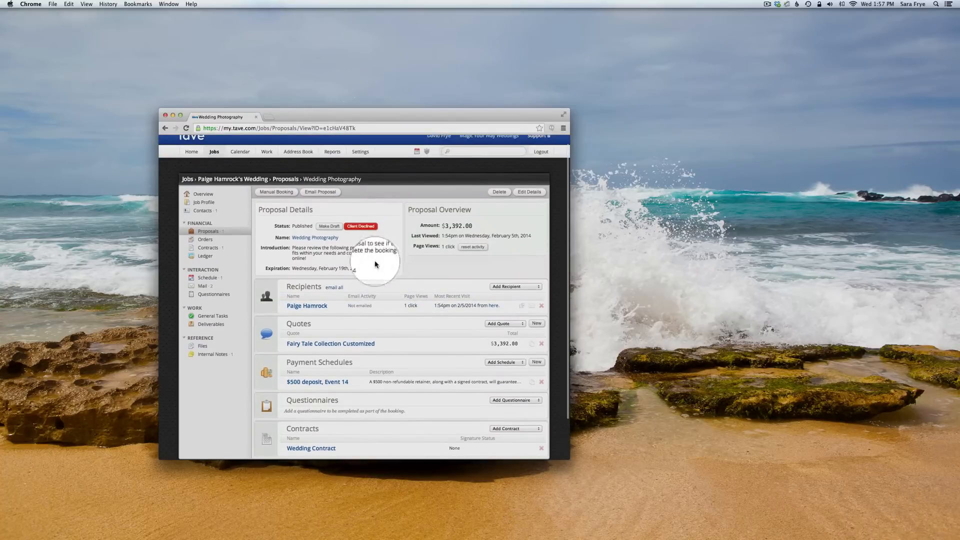
mouse_move(208, 231)
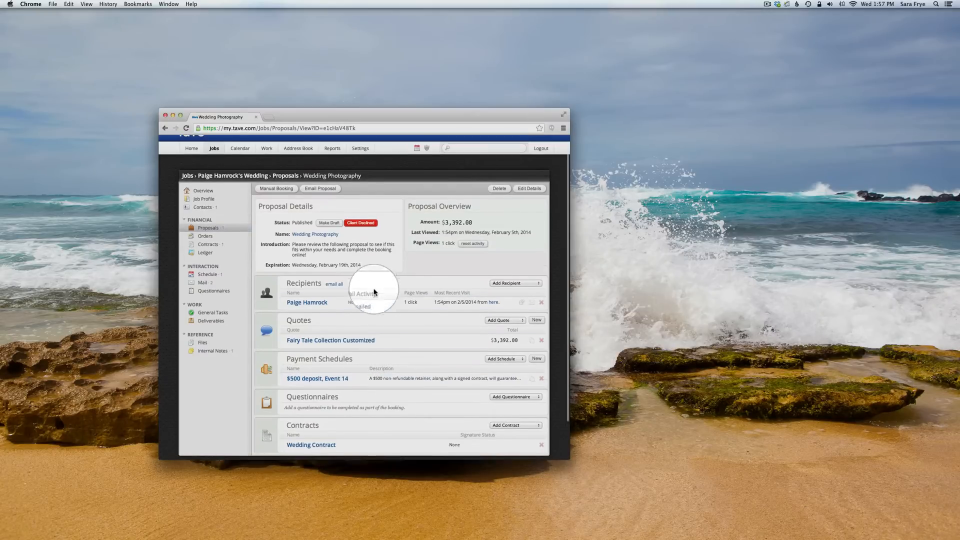
- Open the wedding job's Proposals list and view the proposal link as the client sees it
scroll(down, 3)
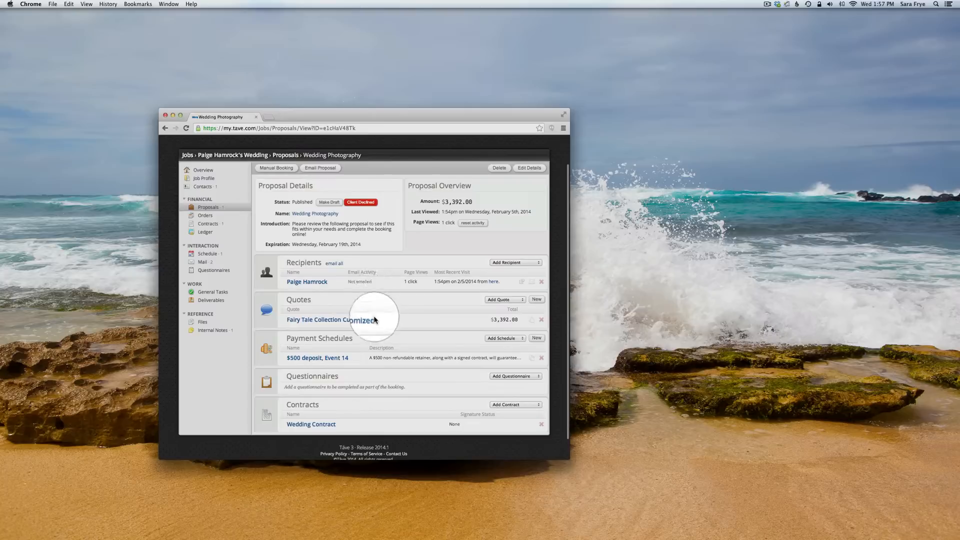
mouse_move(403, 282)
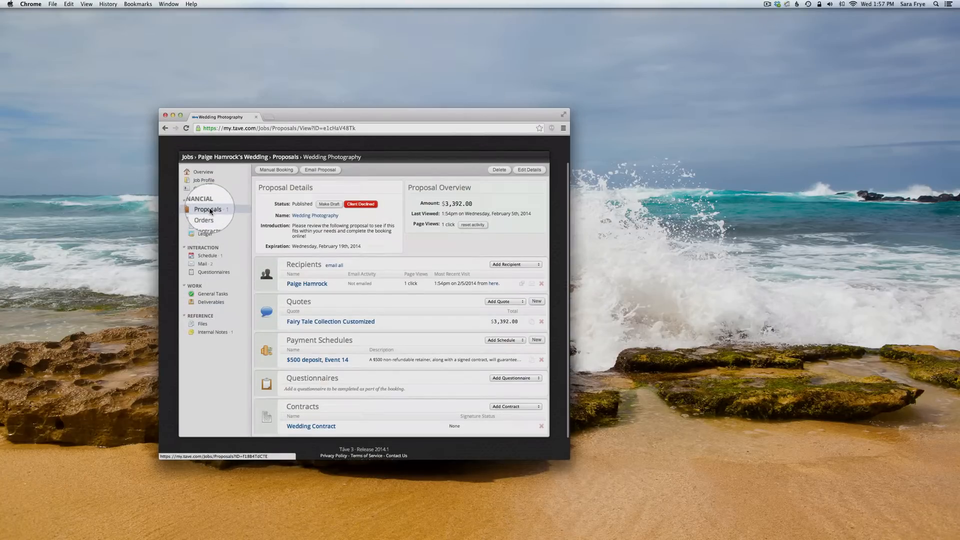
click(208, 209)
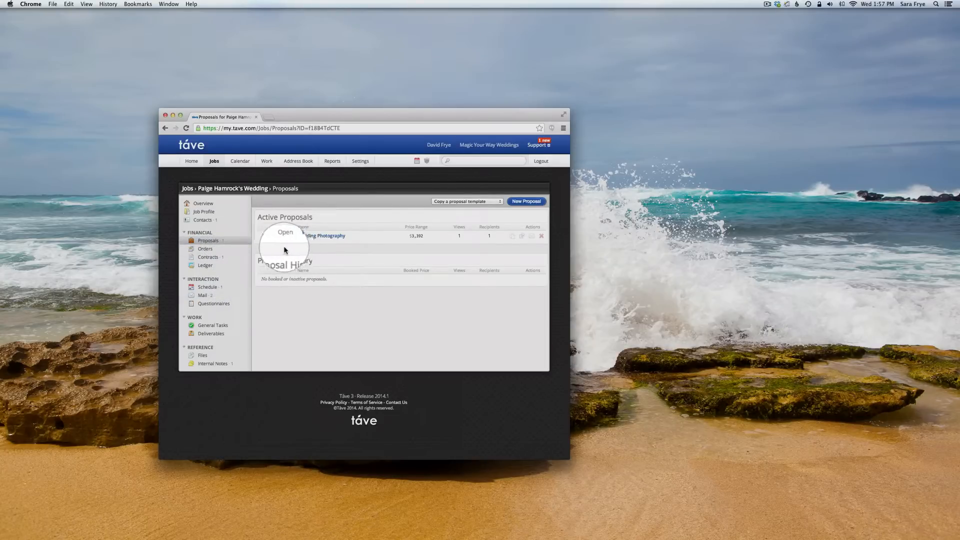
mouse_move(320, 236)
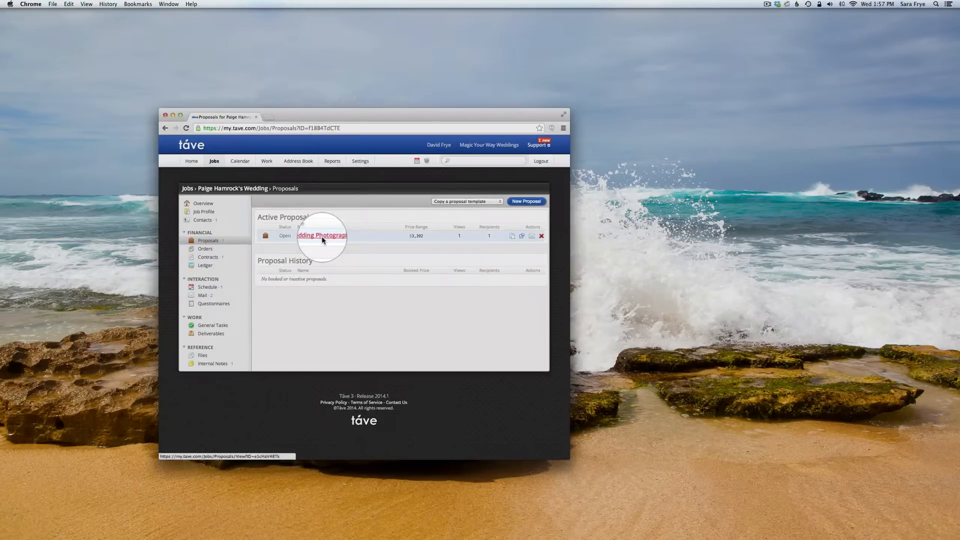
mouse_move(384, 241)
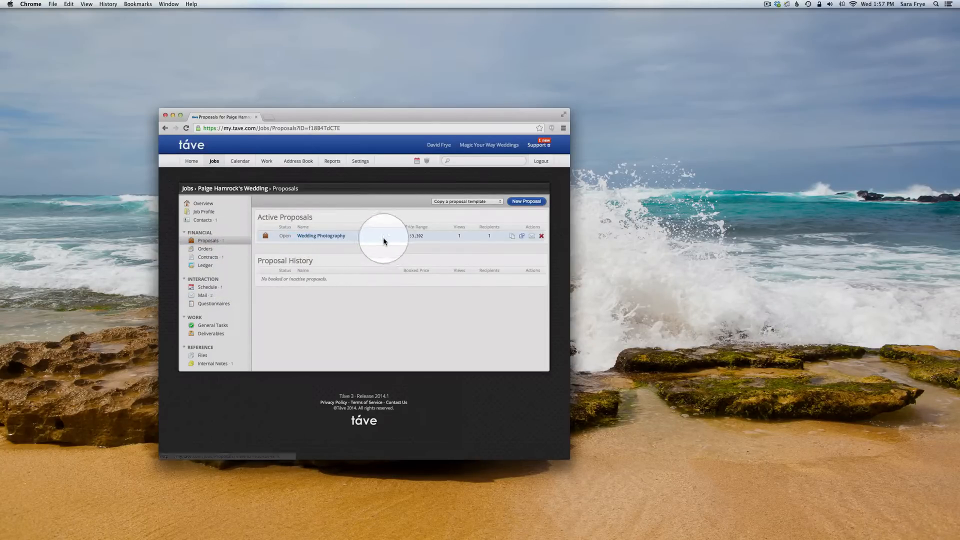
mouse_move(497, 241)
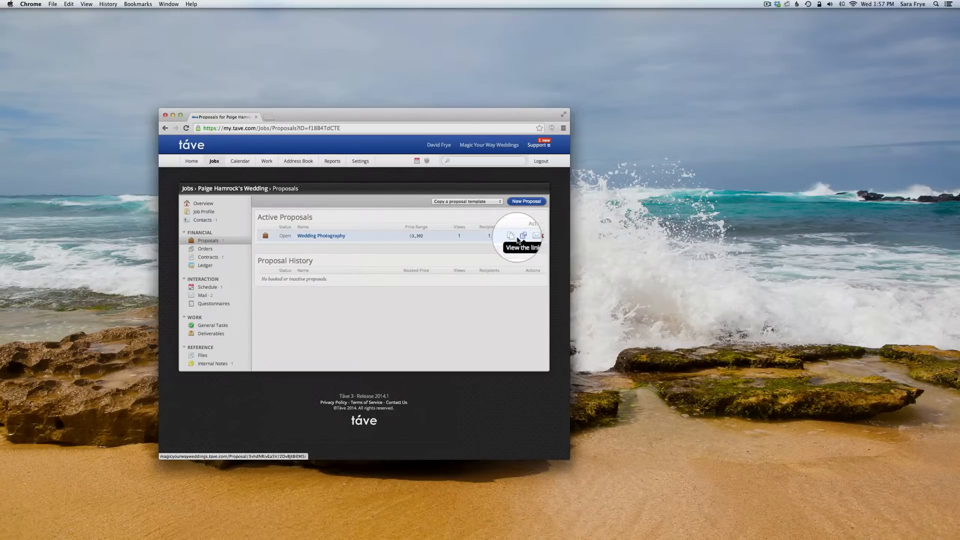
click(522, 235)
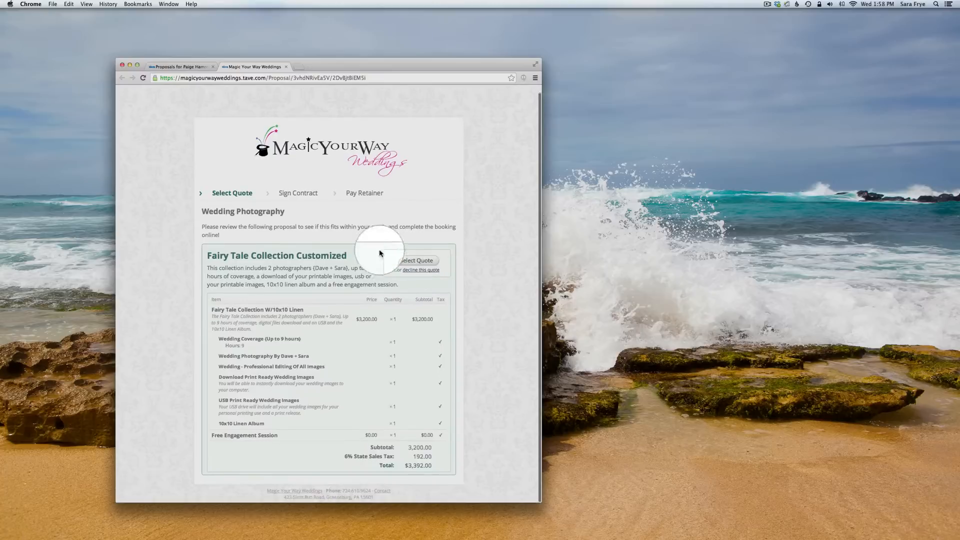
- Select the Fairy Tale Collection Customized quote ($3,392), reaching the payment schedule with $500 due now
click(415, 261)
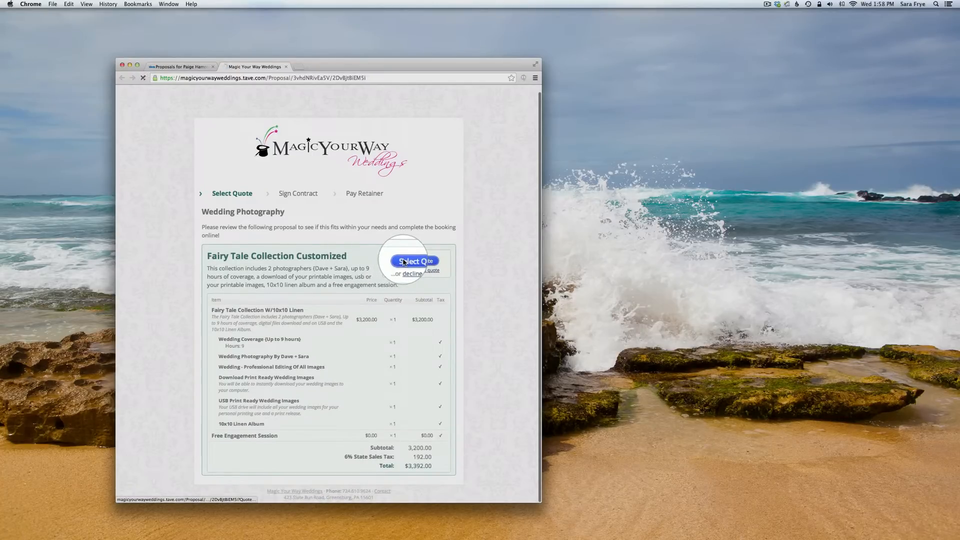
click(416, 261)
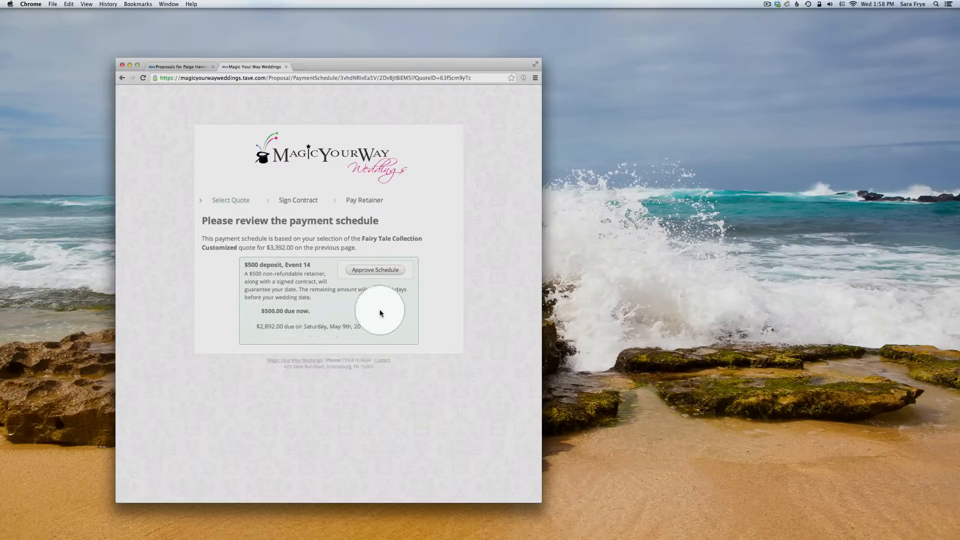
mouse_move(283, 332)
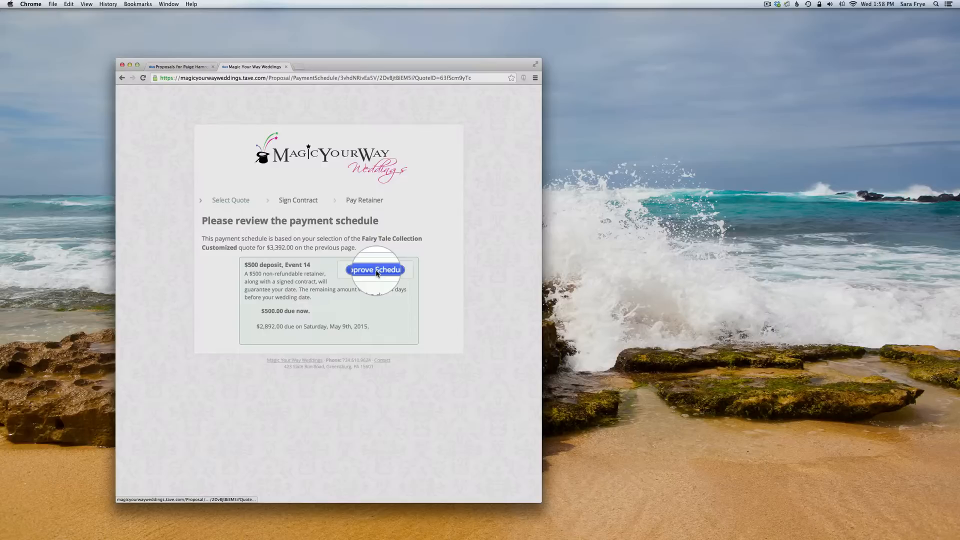
- Approve the payment schedule and read down through the contract page to be signed
click(375, 269)
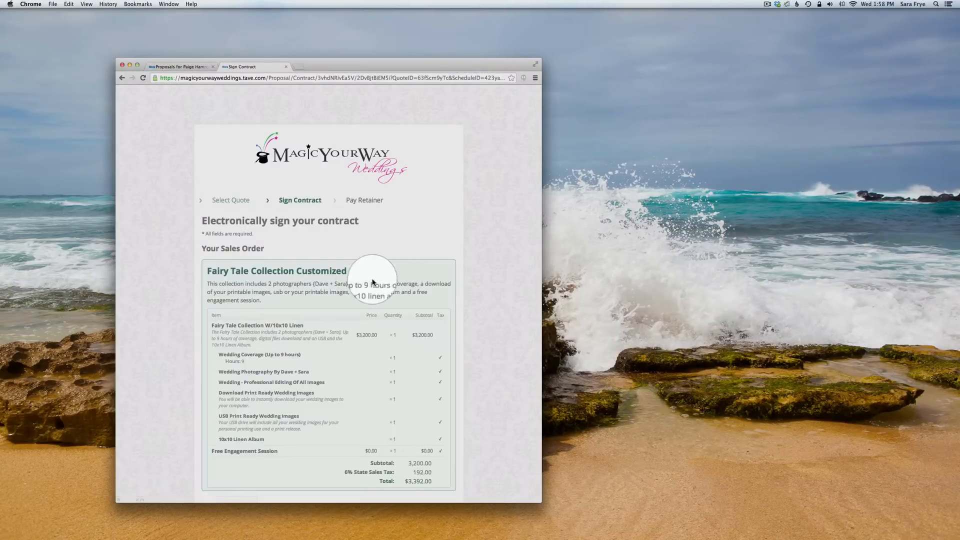
scroll(down, 3)
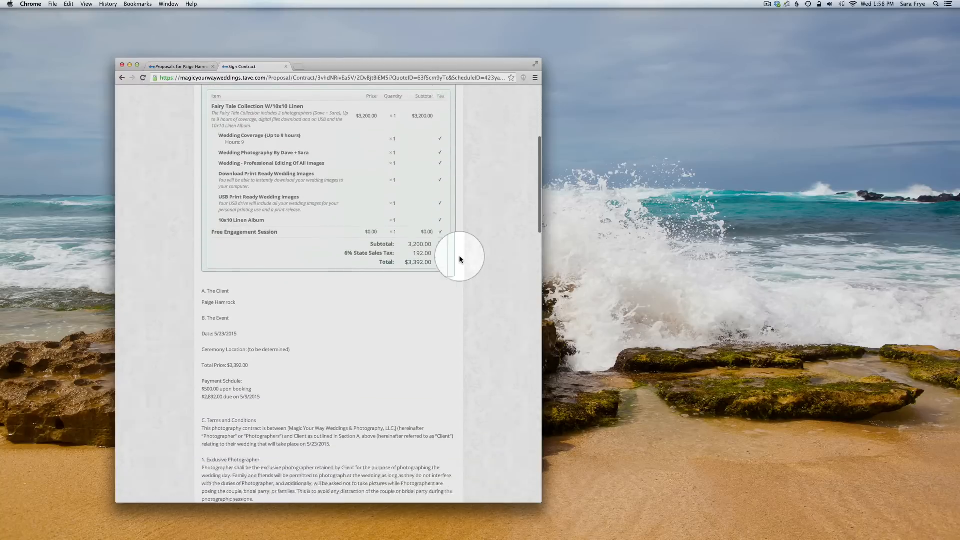
scroll(down, 3)
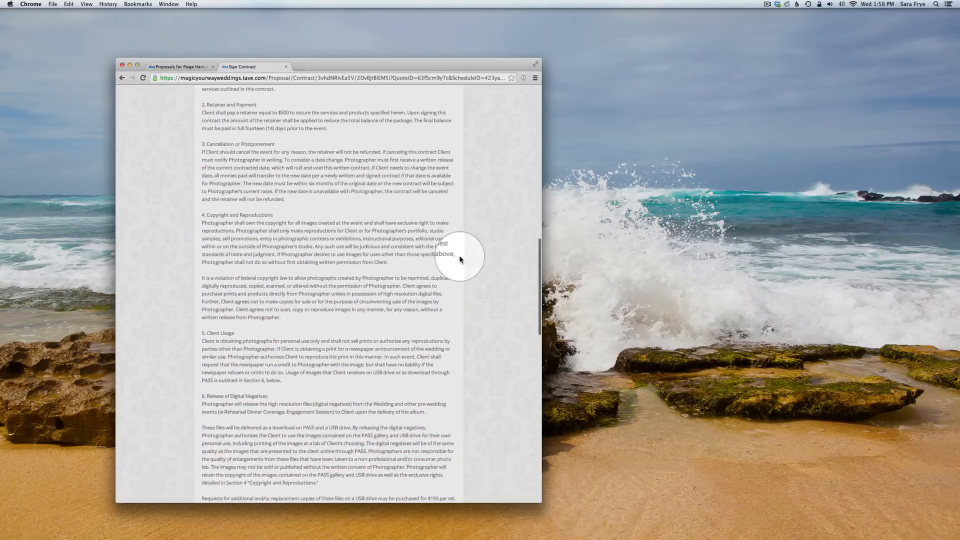
scroll(down, 3)
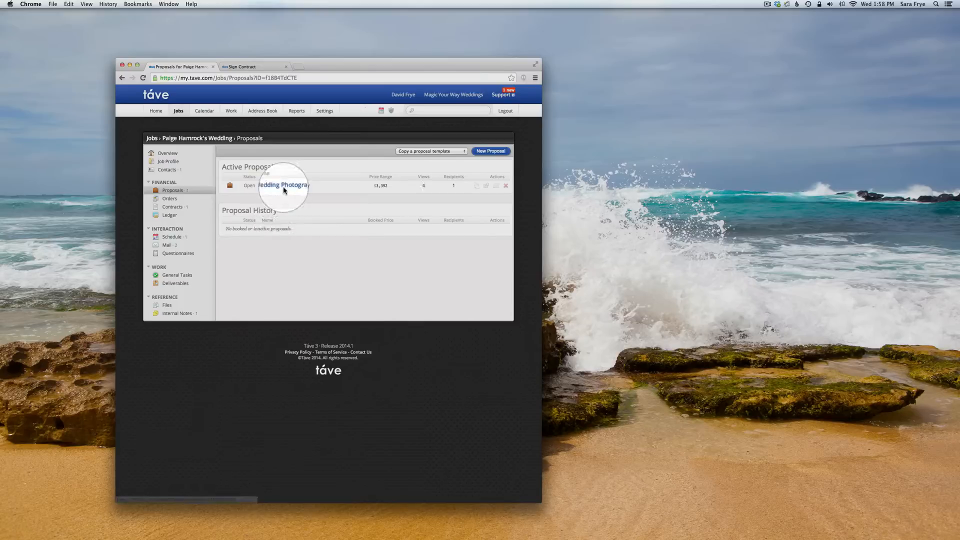
click(283, 185)
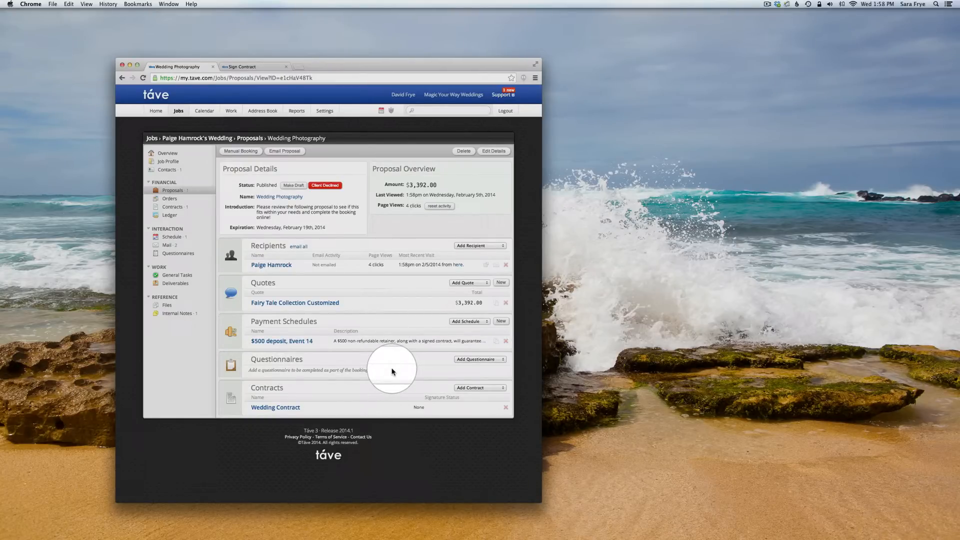
mouse_move(319, 417)
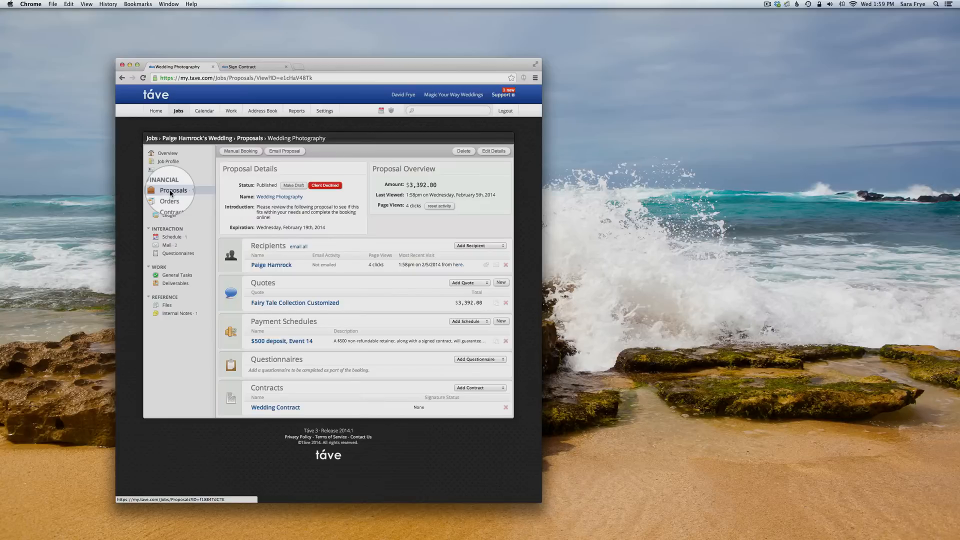
click(173, 190)
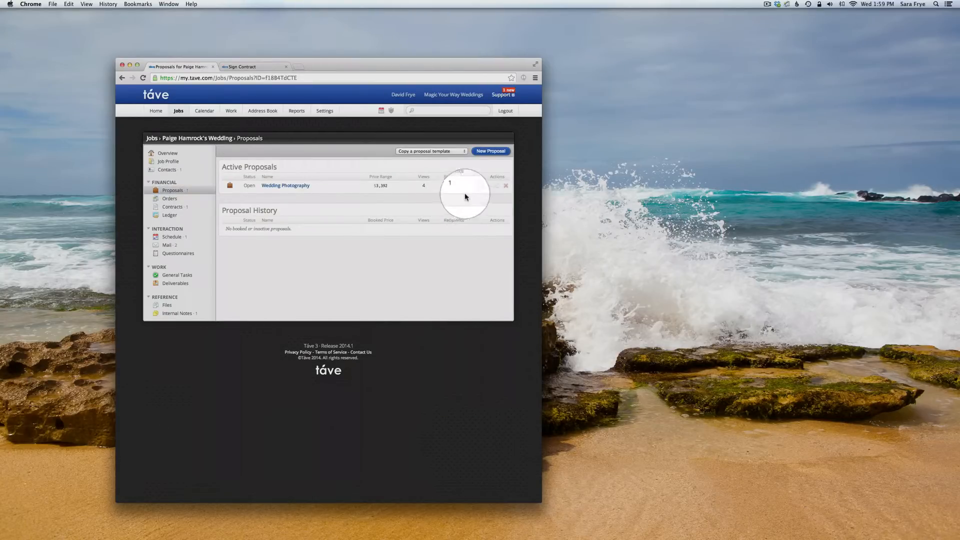